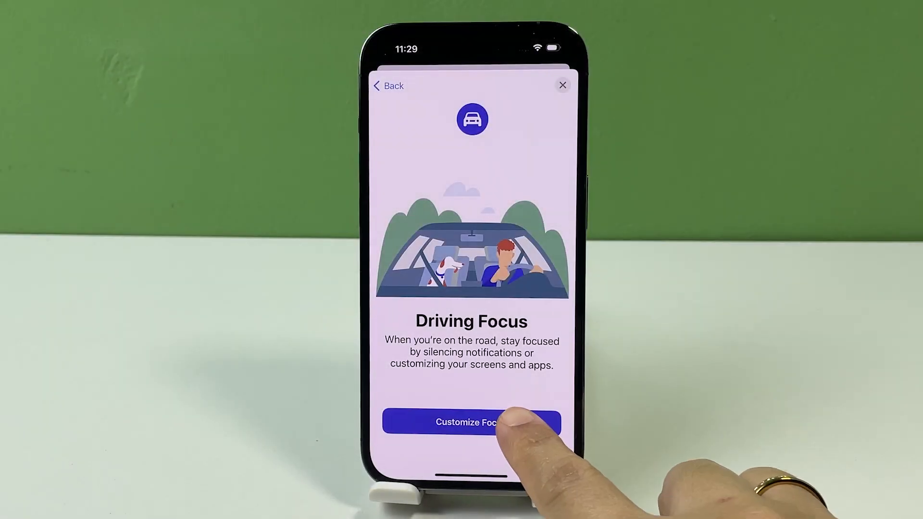
# - Start customizing the Driving Focus from its introduction screen
pyautogui.click(471, 422)
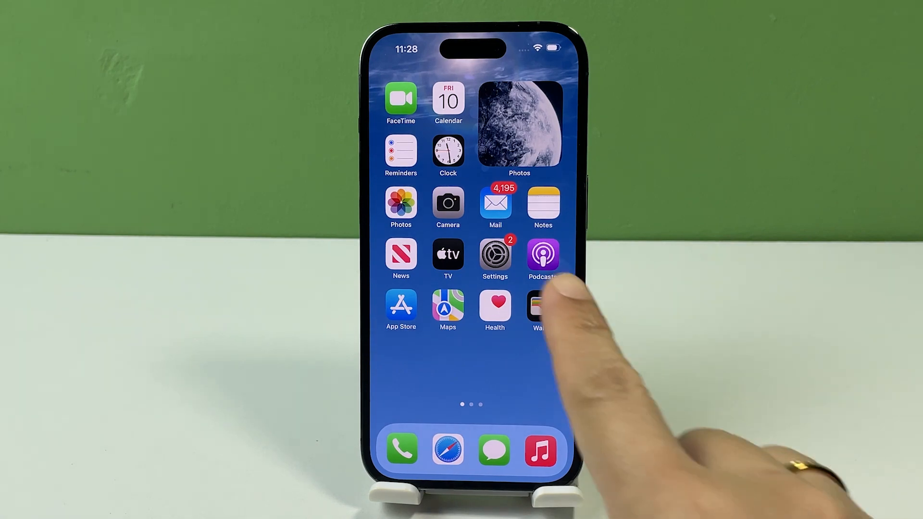
# - Add a new Focus in Settings and choose Driving as its type
pyautogui.click(494, 256)
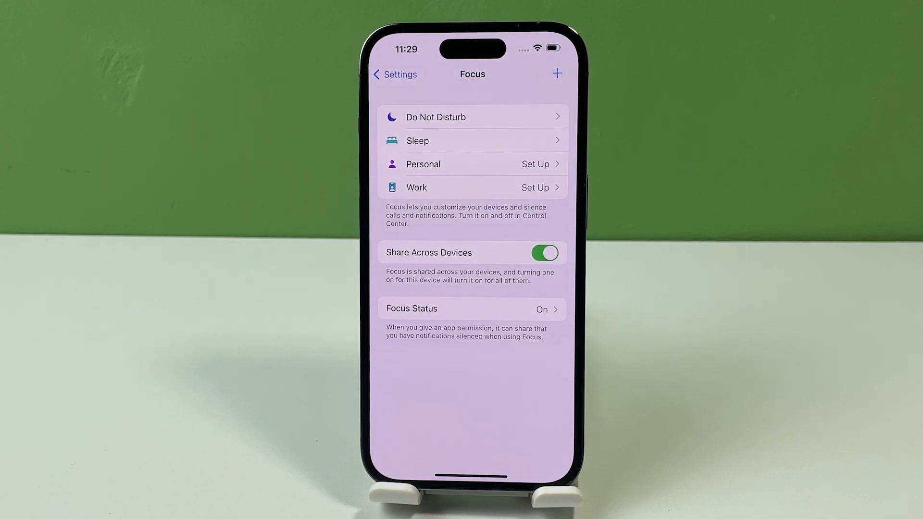
pyautogui.click(557, 74)
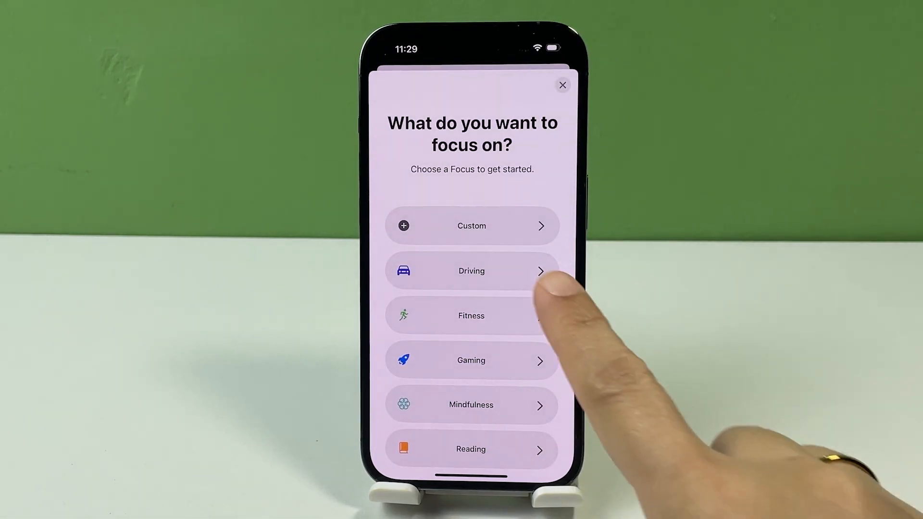
pyautogui.click(471, 271)
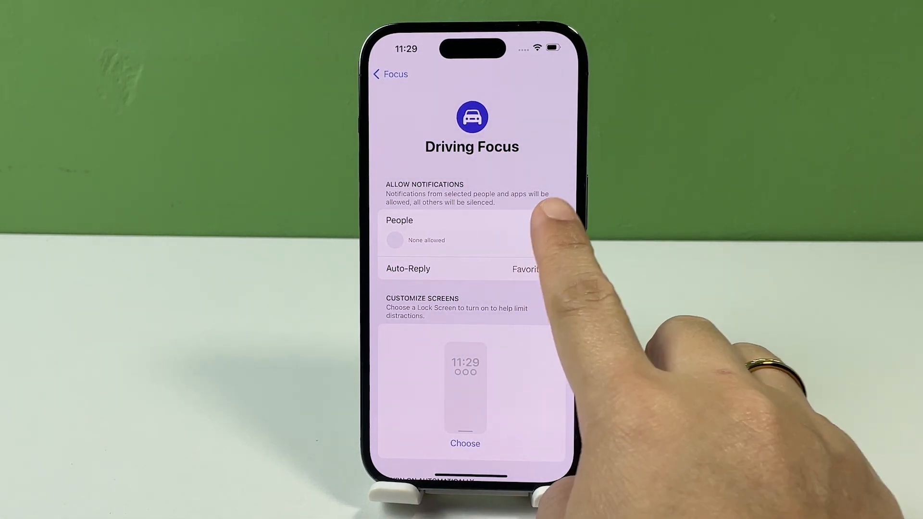
# - Add Jane as an allowed person and keep calls limited to Allowed People Only
pyautogui.click(457, 229)
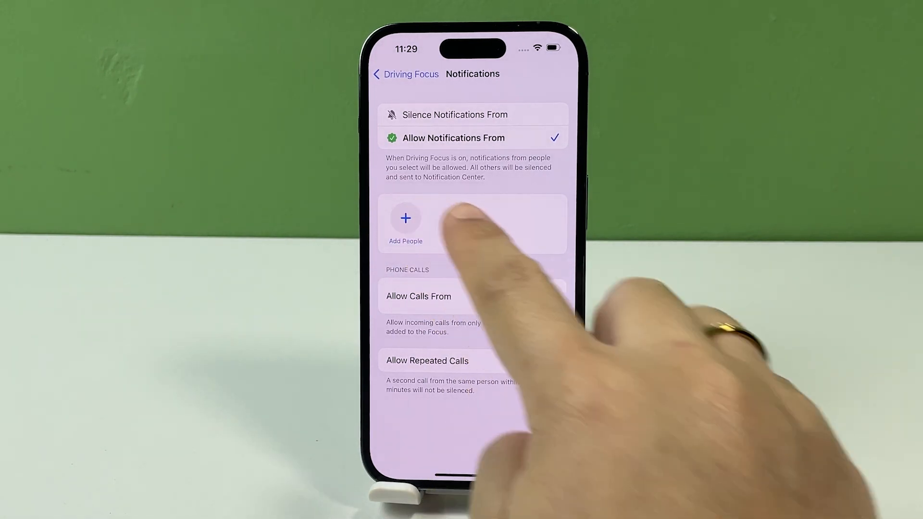
pyautogui.click(405, 219)
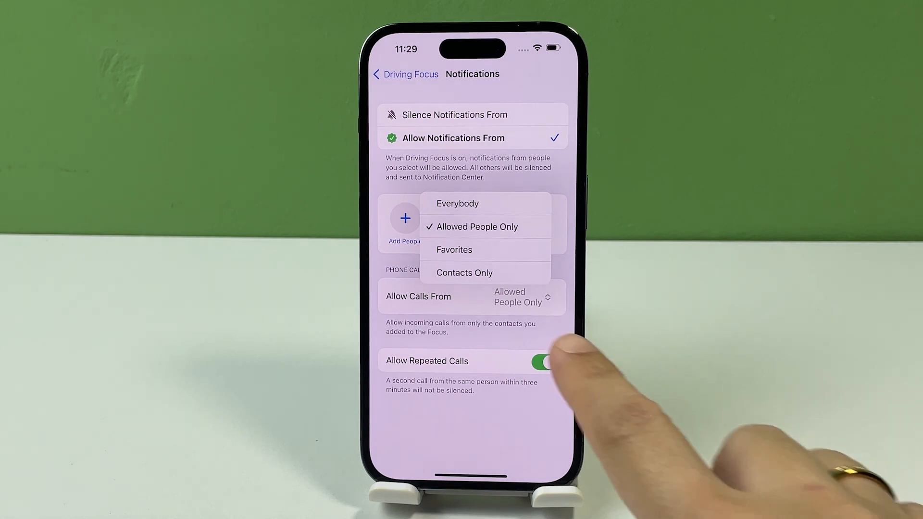
pyautogui.click(477, 227)
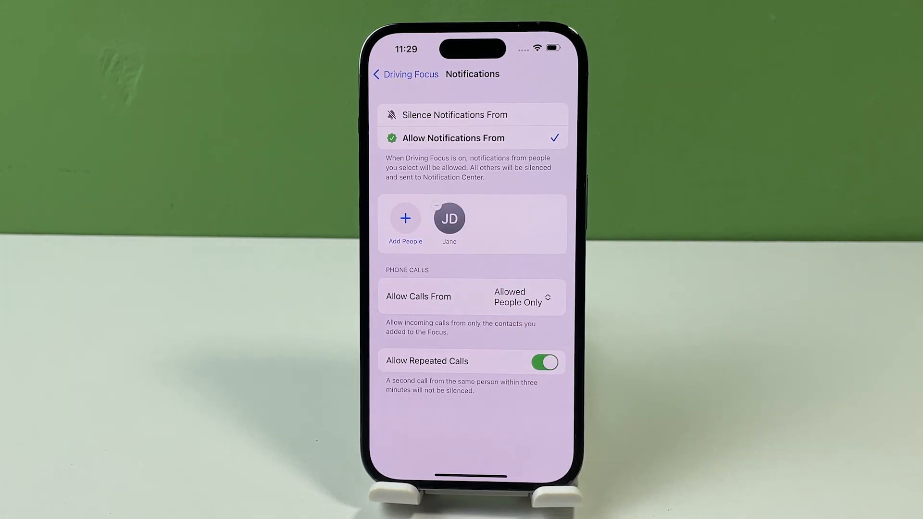
pyautogui.click(405, 74)
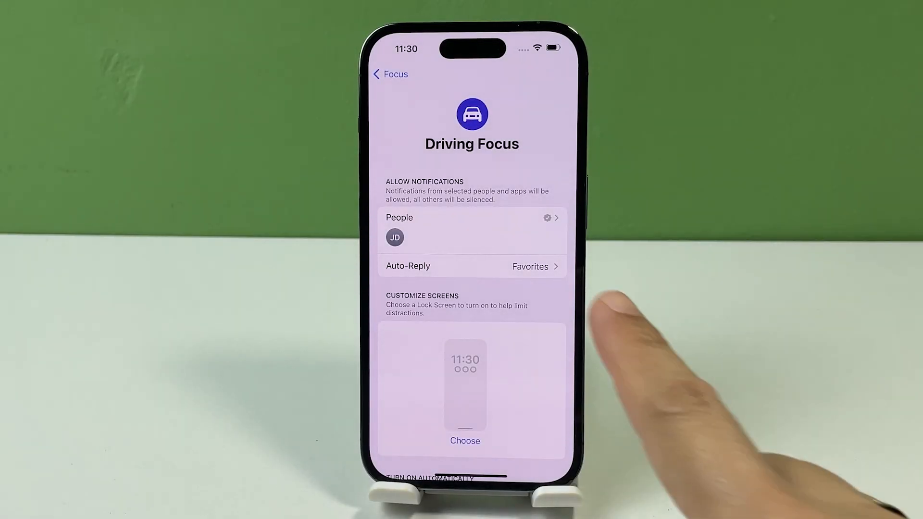
pyautogui.click(471, 266)
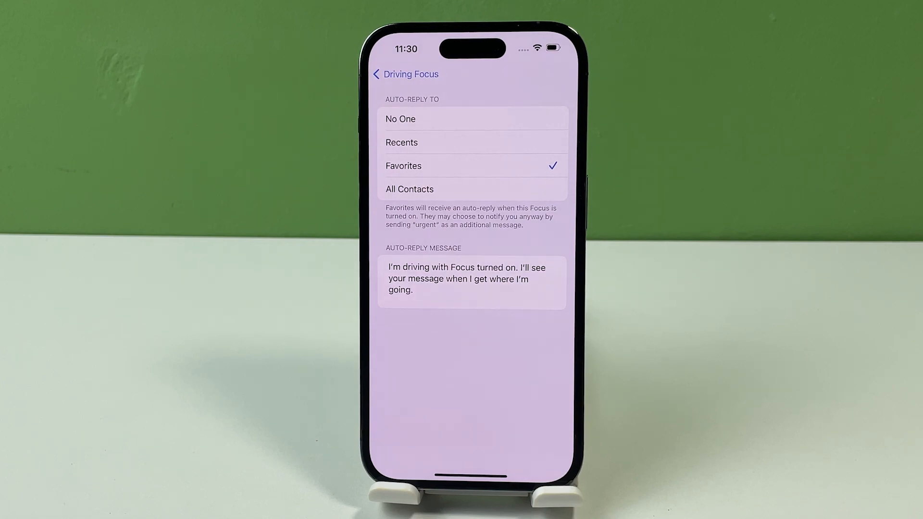
pyautogui.doubleClick(471, 279)
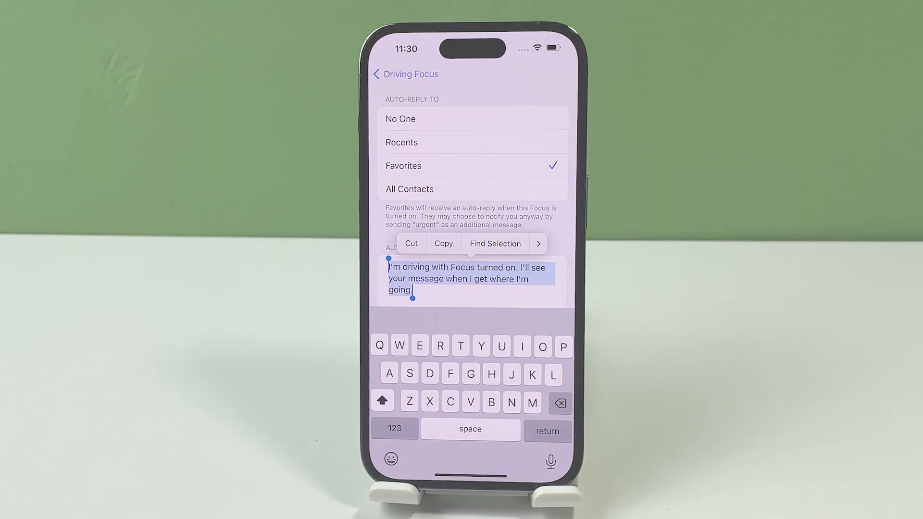
pyautogui.click(405, 74)
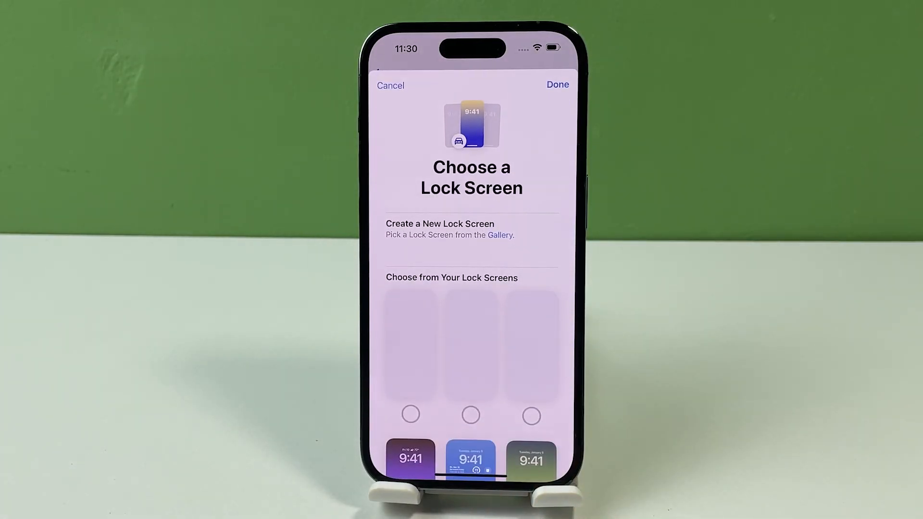
pyautogui.scroll(3)
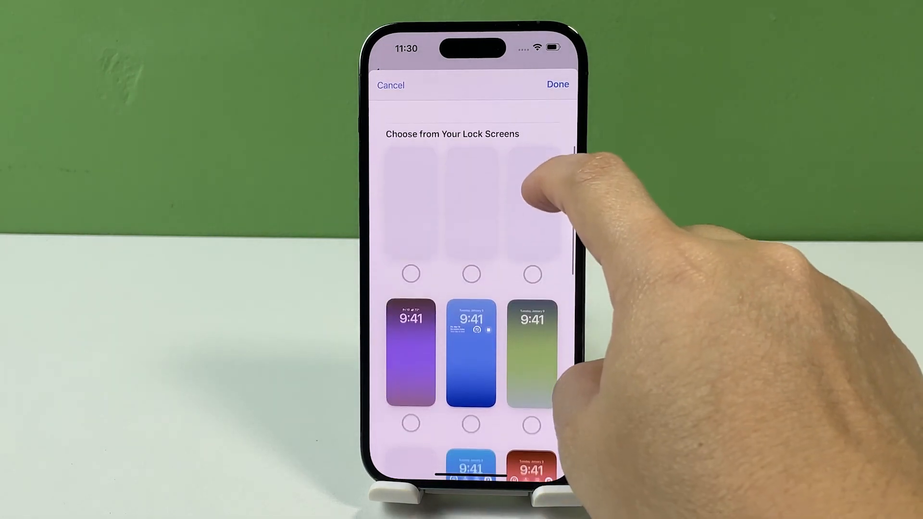
pyautogui.click(391, 84)
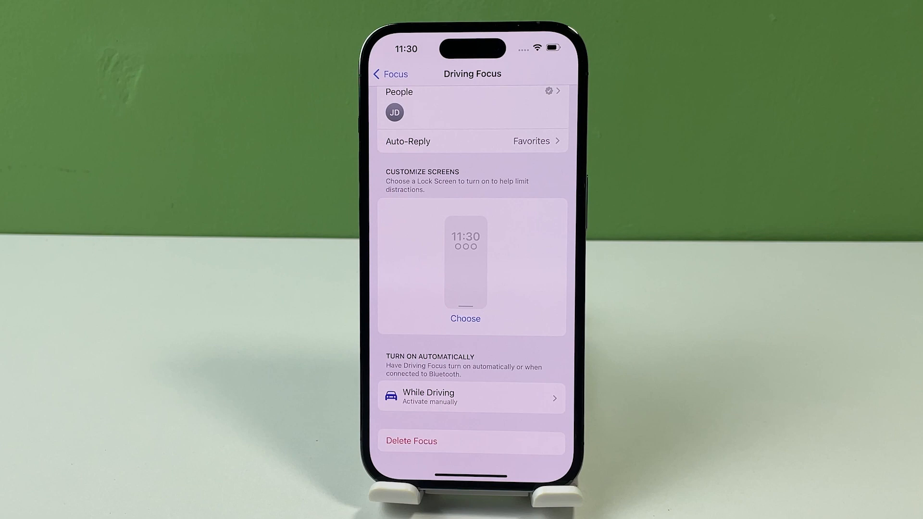
pyautogui.click(470, 397)
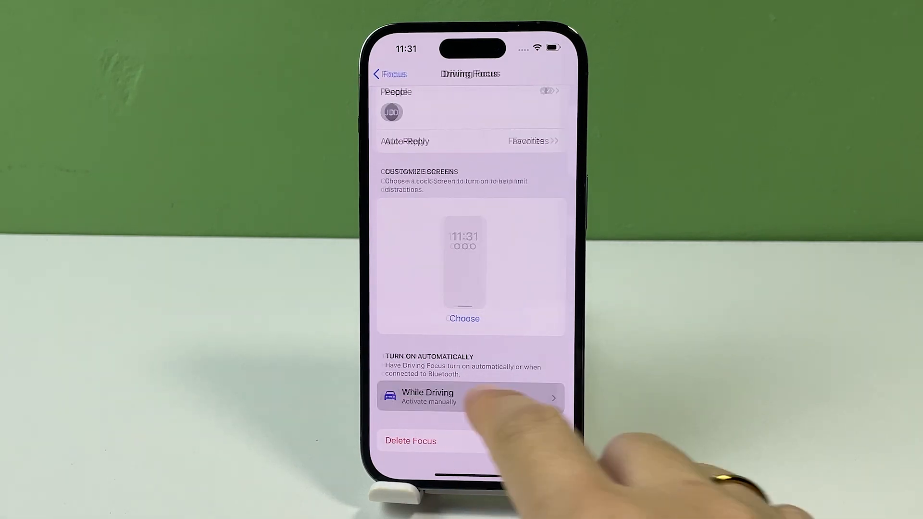
# - Set While Driving activation to Manually with Activate With CarPlay switched on
pyautogui.click(470, 397)
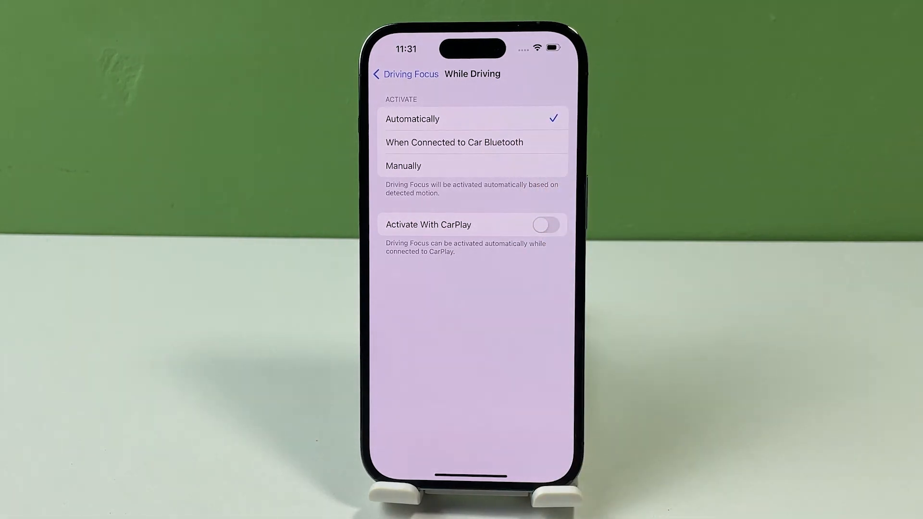
pyautogui.click(455, 142)
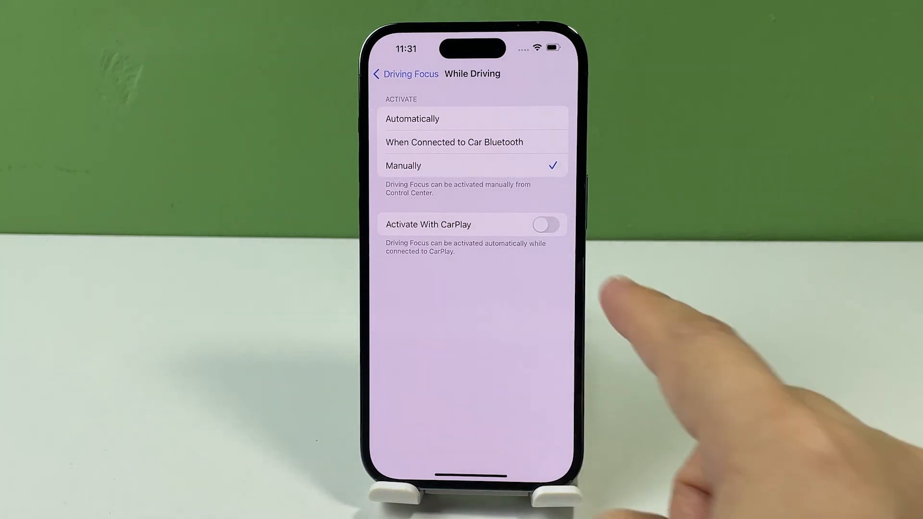
pyautogui.click(544, 224)
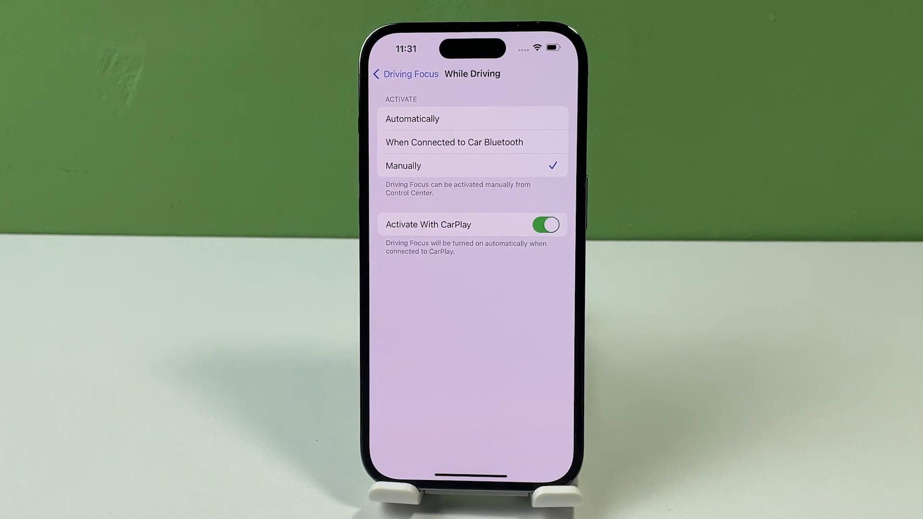
pyautogui.click(405, 74)
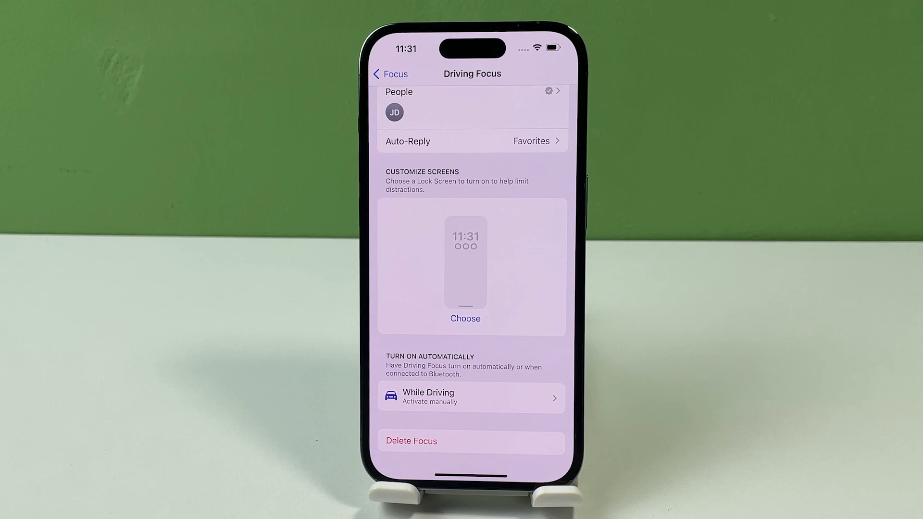
# - Leave the Driving Focus page and return to the main Settings list
pyautogui.scroll(3)
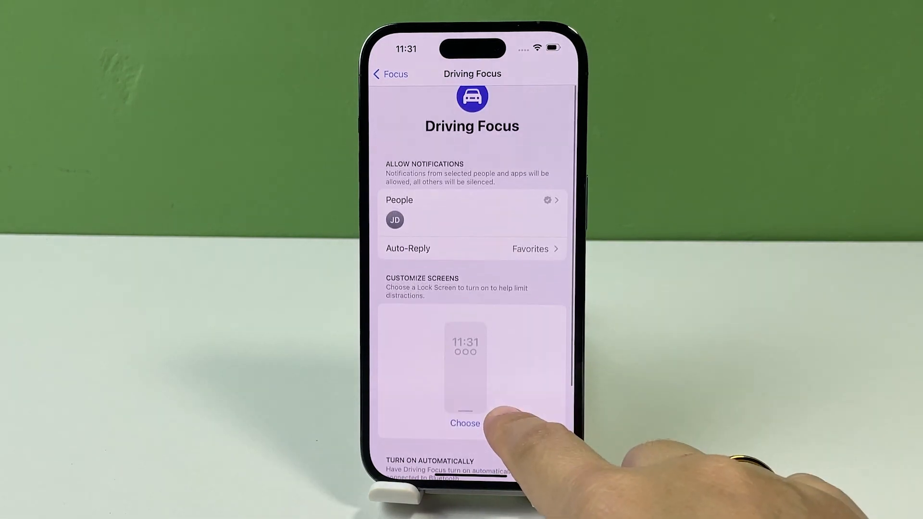
pyautogui.scroll(3)
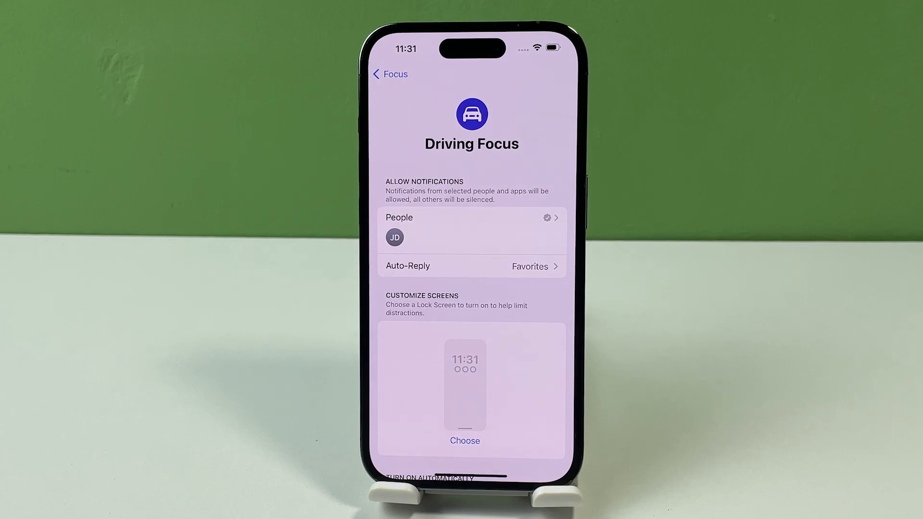
pyautogui.click(389, 74)
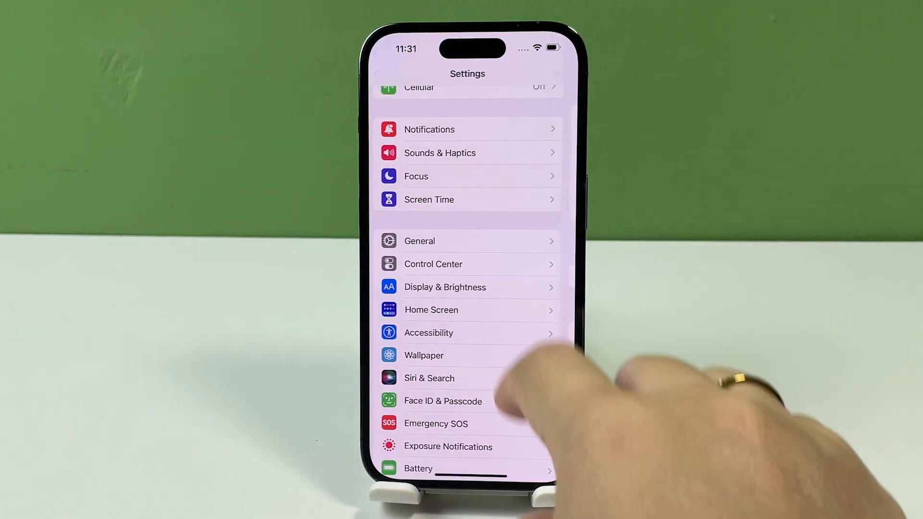